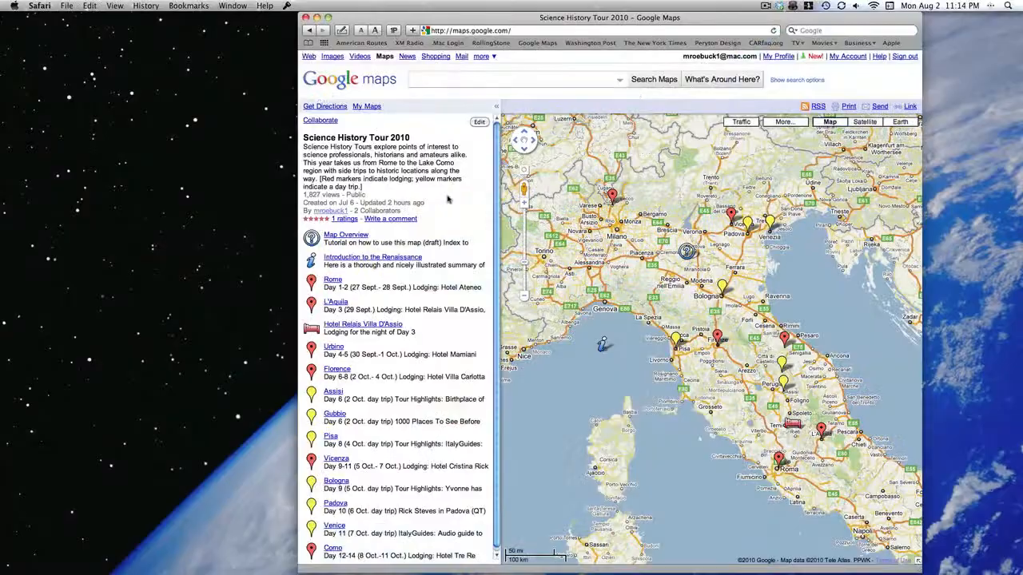
Step: Follow the 'Click here to access the map' link in the sent email to reach the tour map
{"action": "left_click", "coordinate": [346, 234]}
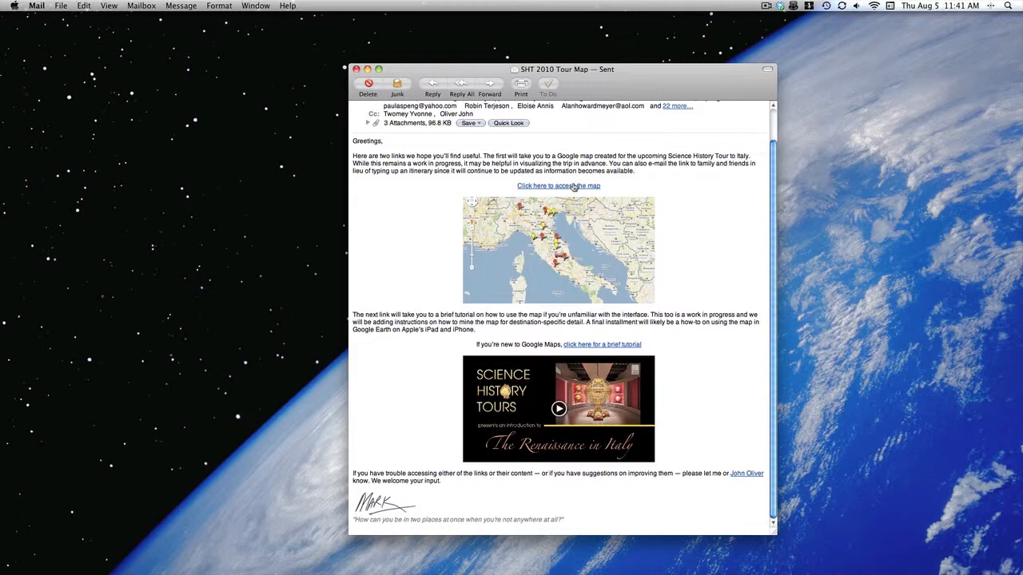
{"action": "left_click", "coordinate": [557, 186]}
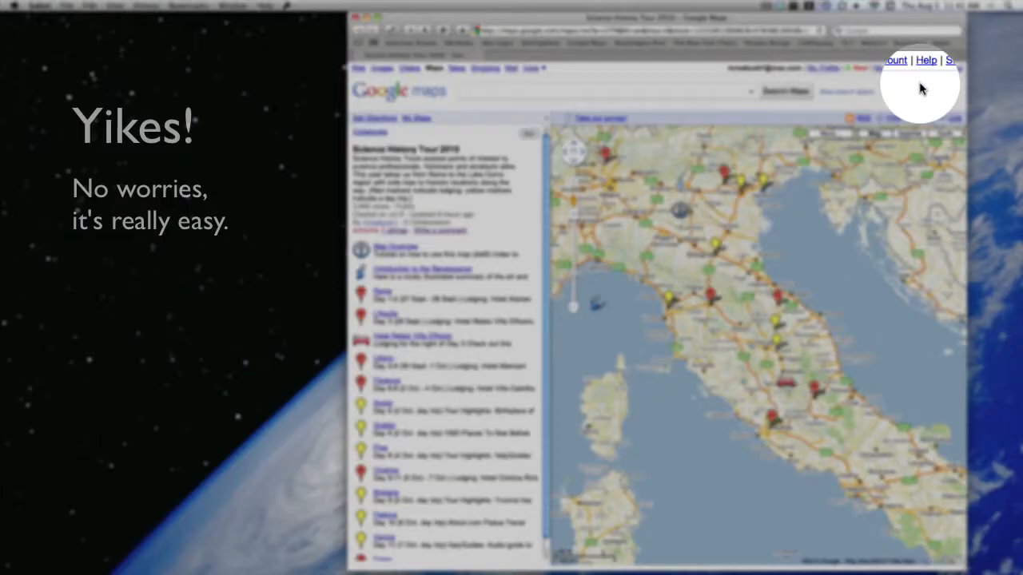
Step: Reach the Maps User Guide article from the Help link under Getting Started
{"action": "left_click", "coordinate": [926, 60]}
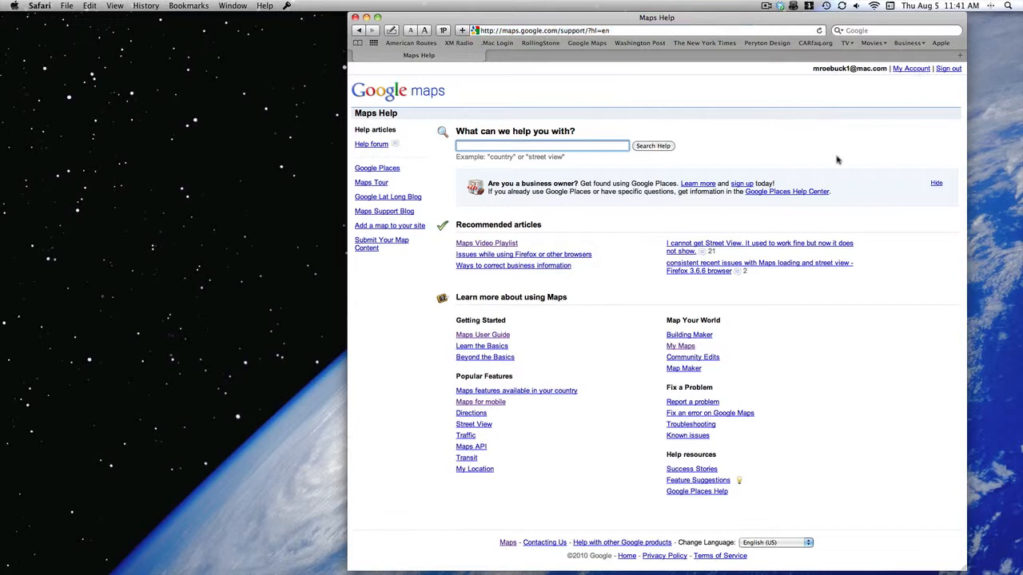
{"action": "mouse_move", "coordinate": [427, 317]}
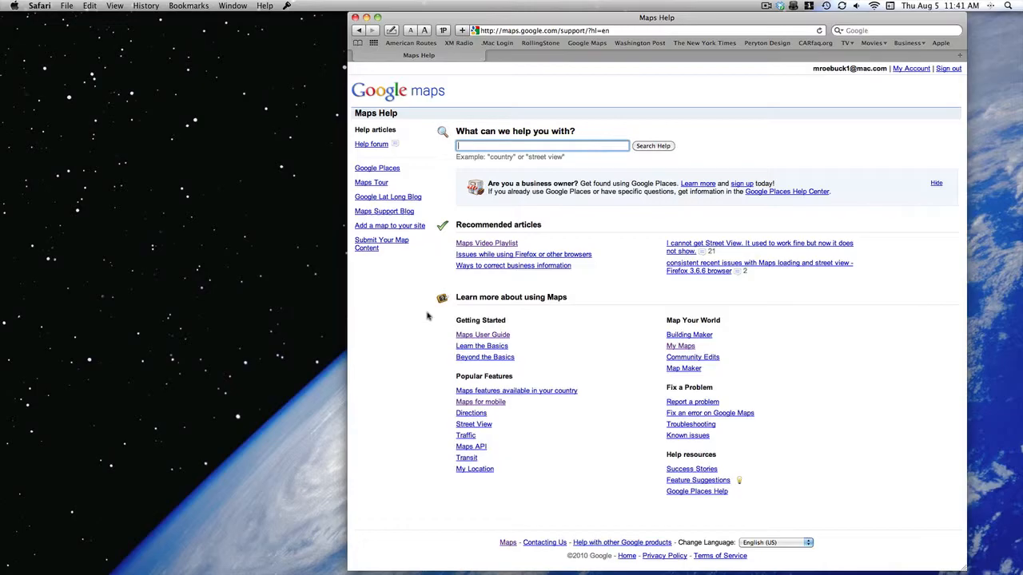
{"action": "left_click", "coordinate": [482, 346]}
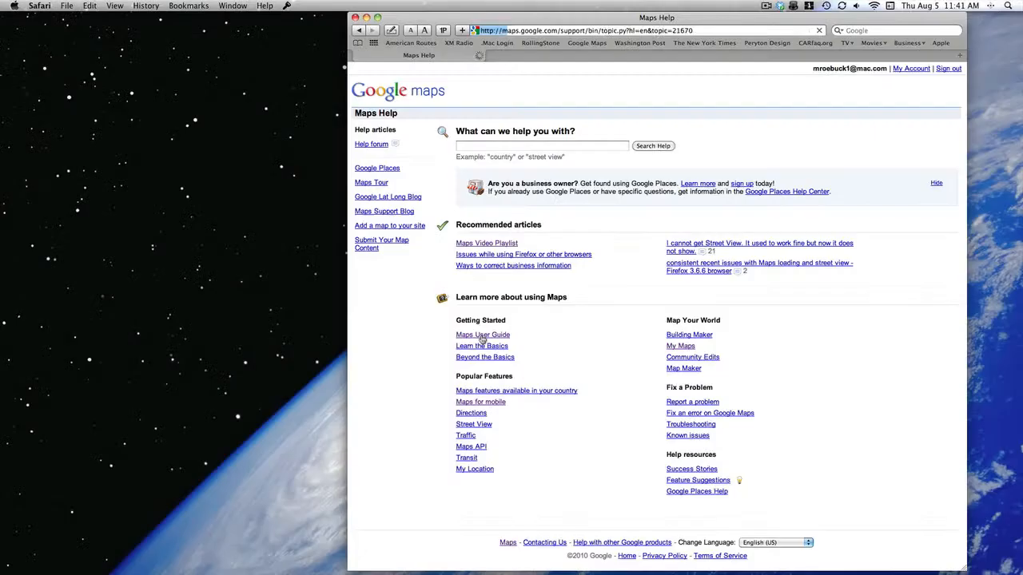
{"action": "left_click", "coordinate": [483, 335]}
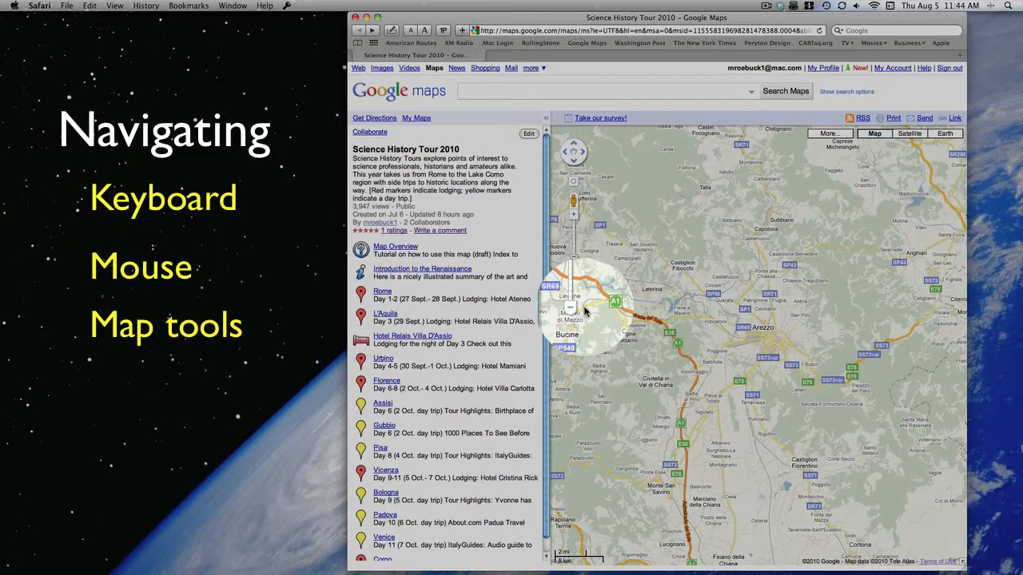
Step: Jump several zoom levels via the slider to street-level detail near Arezzo
{"action": "left_click", "coordinate": [573, 213]}
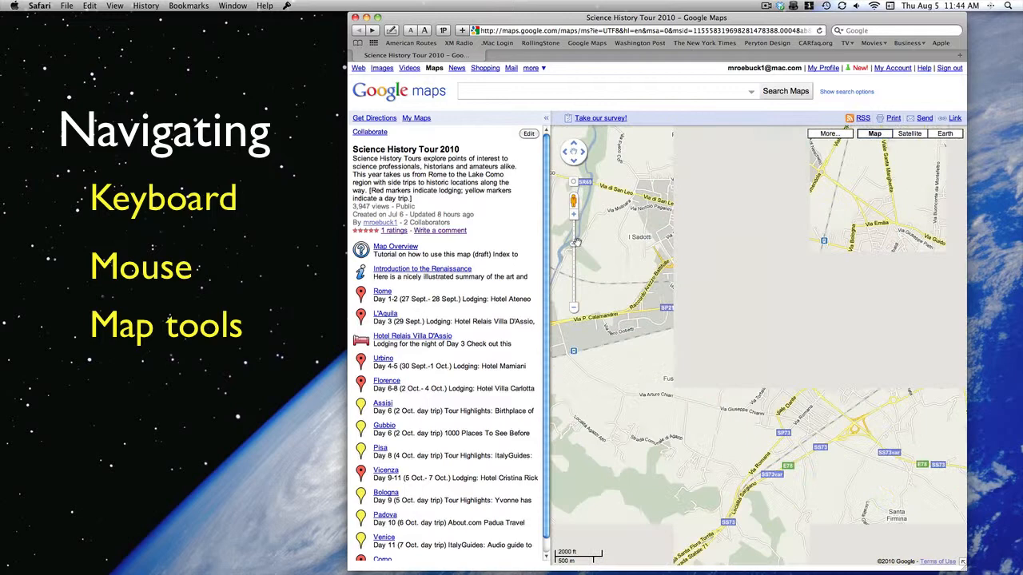